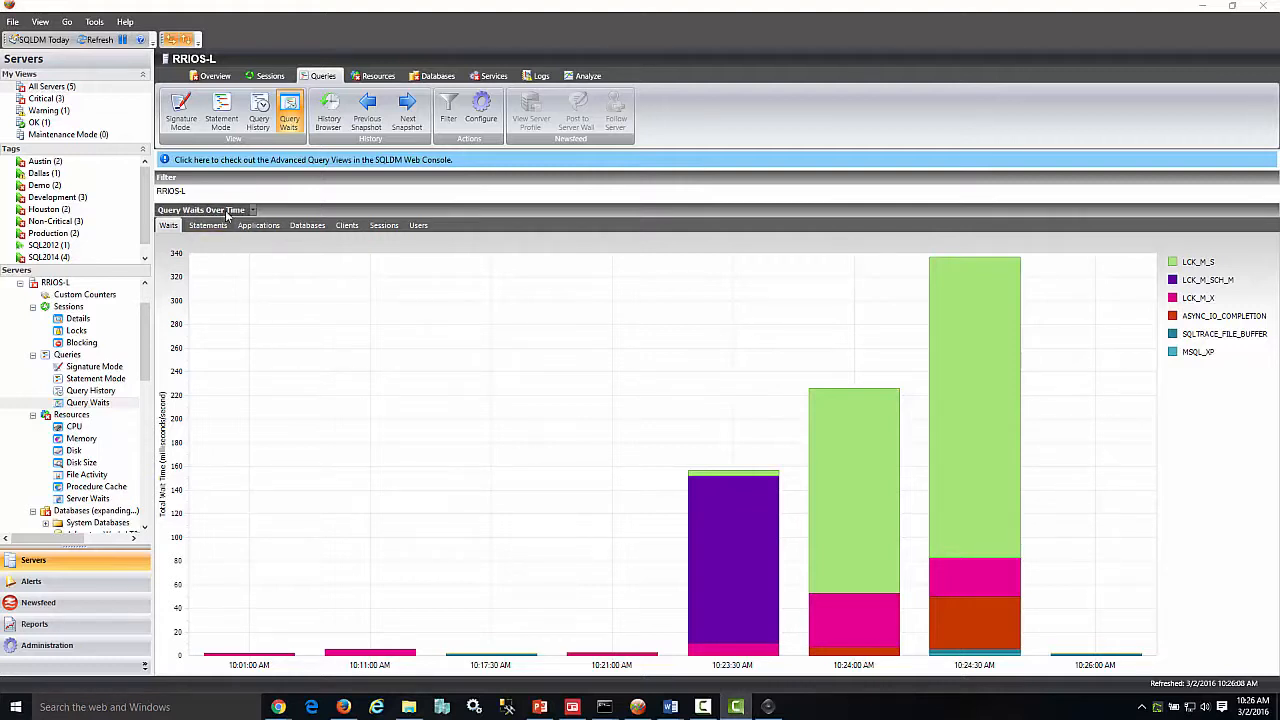
mouse_move(658, 595)
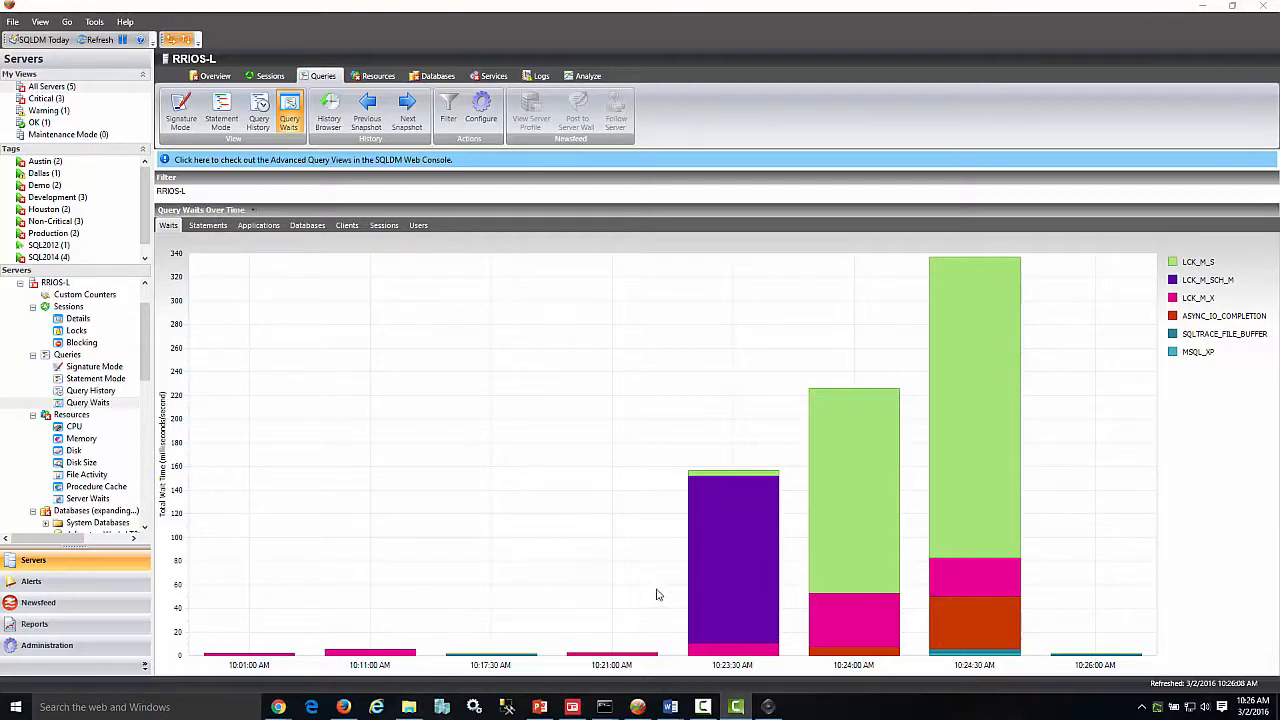
mouse_move(253, 210)
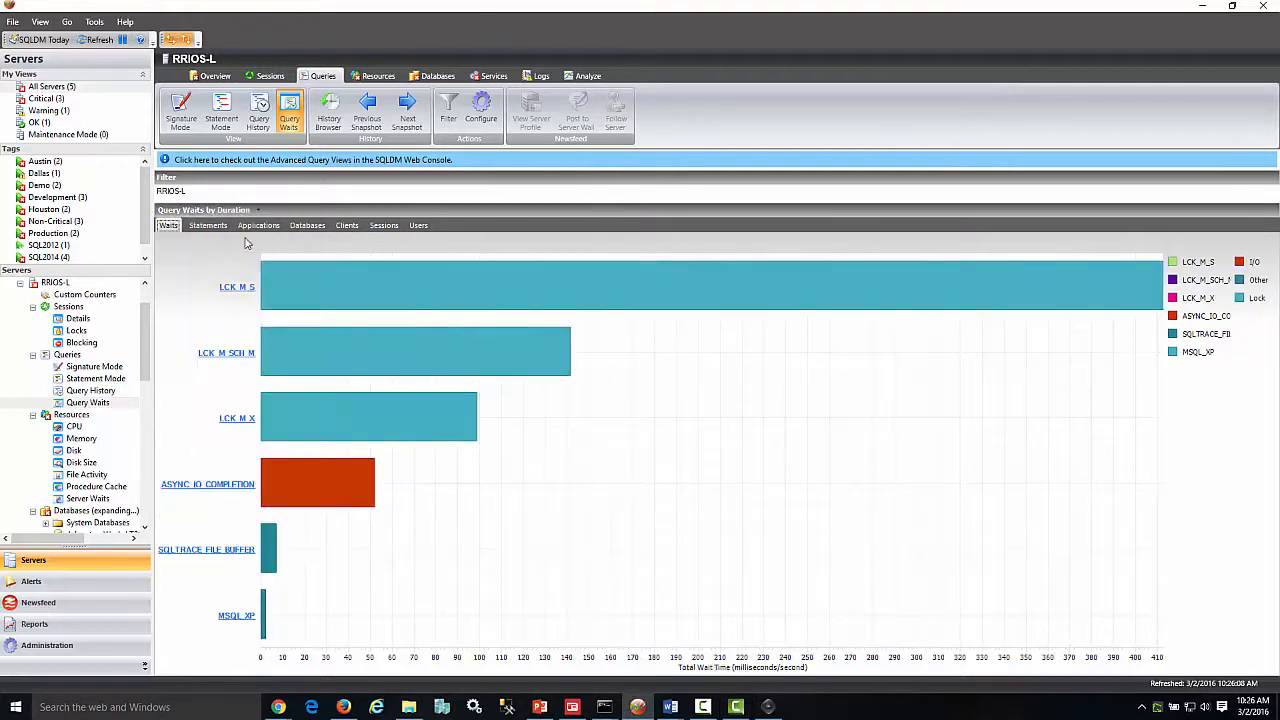
mouse_move(231, 251)
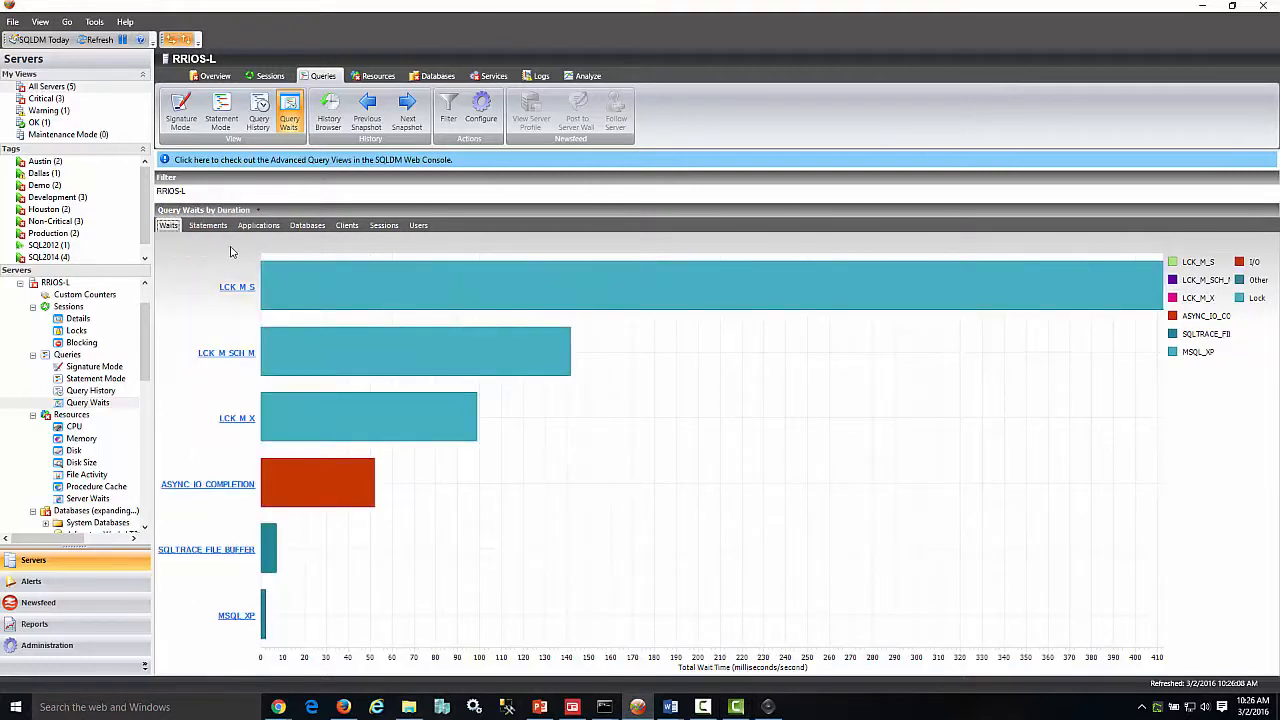
- Drill into LCK_M_S waits, read one full SQL statement, then break them down by database
left_click(237, 287)
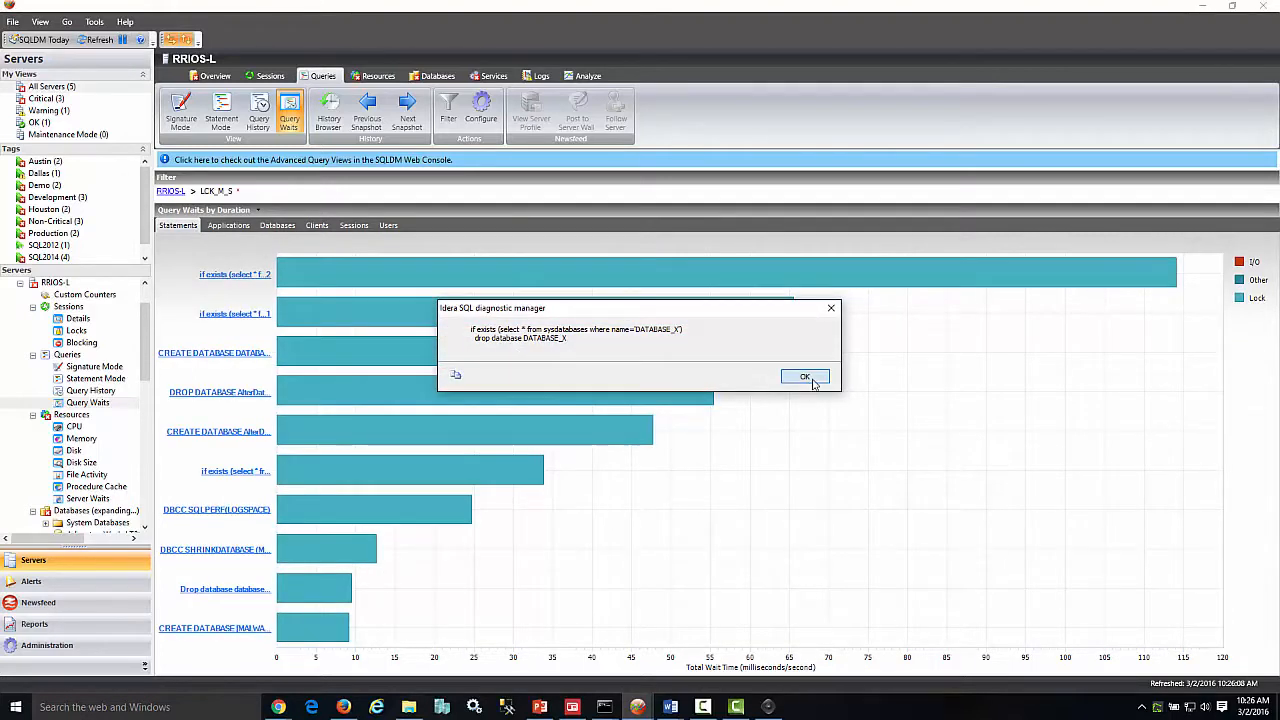
left_click(804, 377)
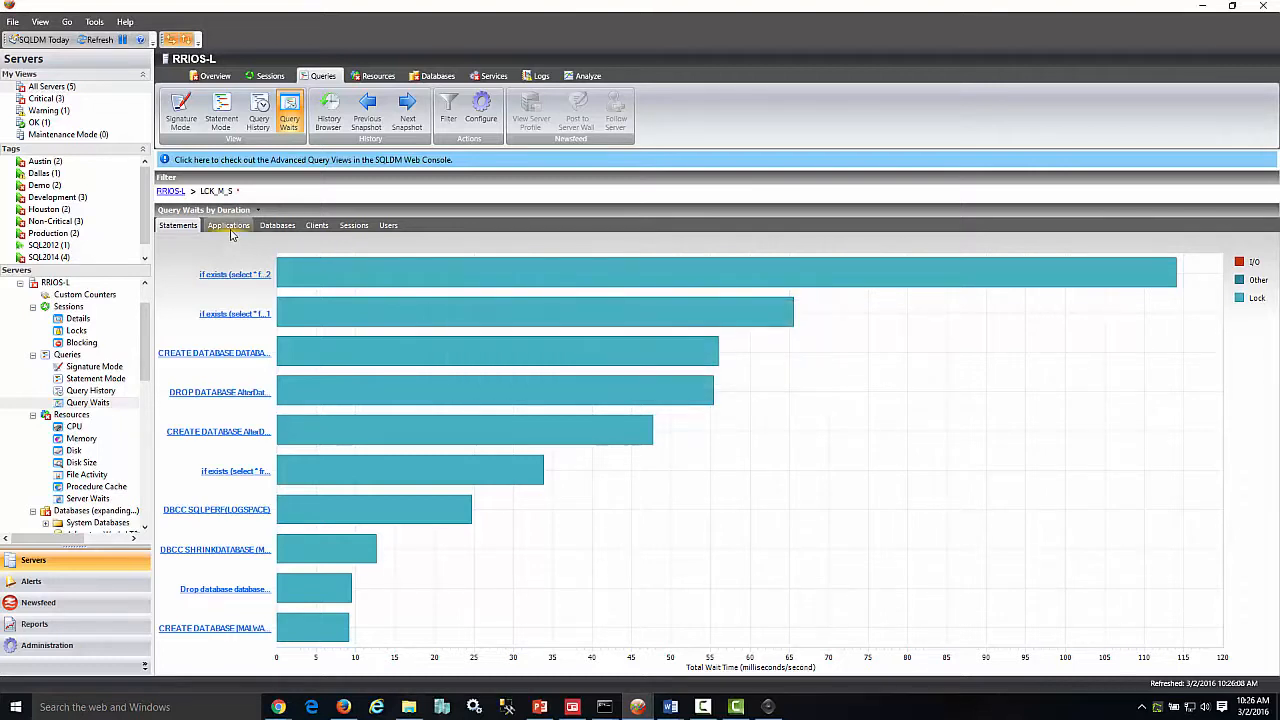
left_click(277, 225)
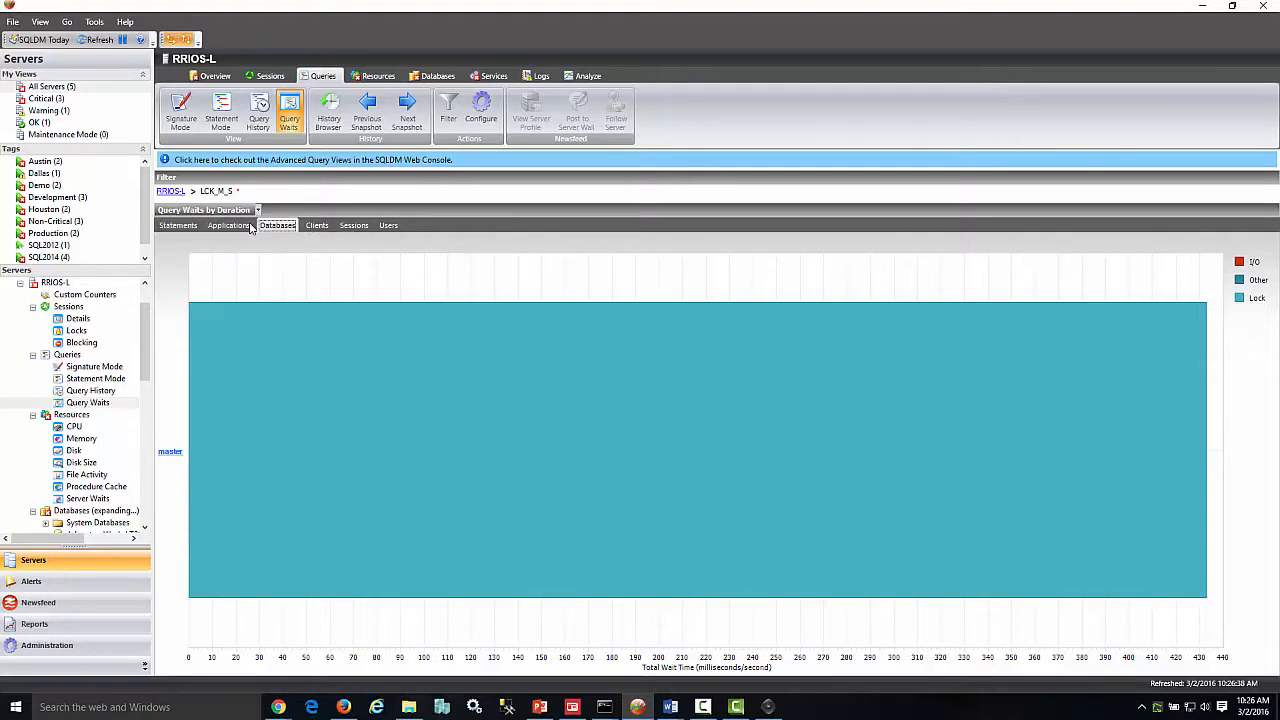
- Chart statement waits over time and clear the LCK_M_S filter via the RRIOS-L breadcrumb
left_click(178, 224)
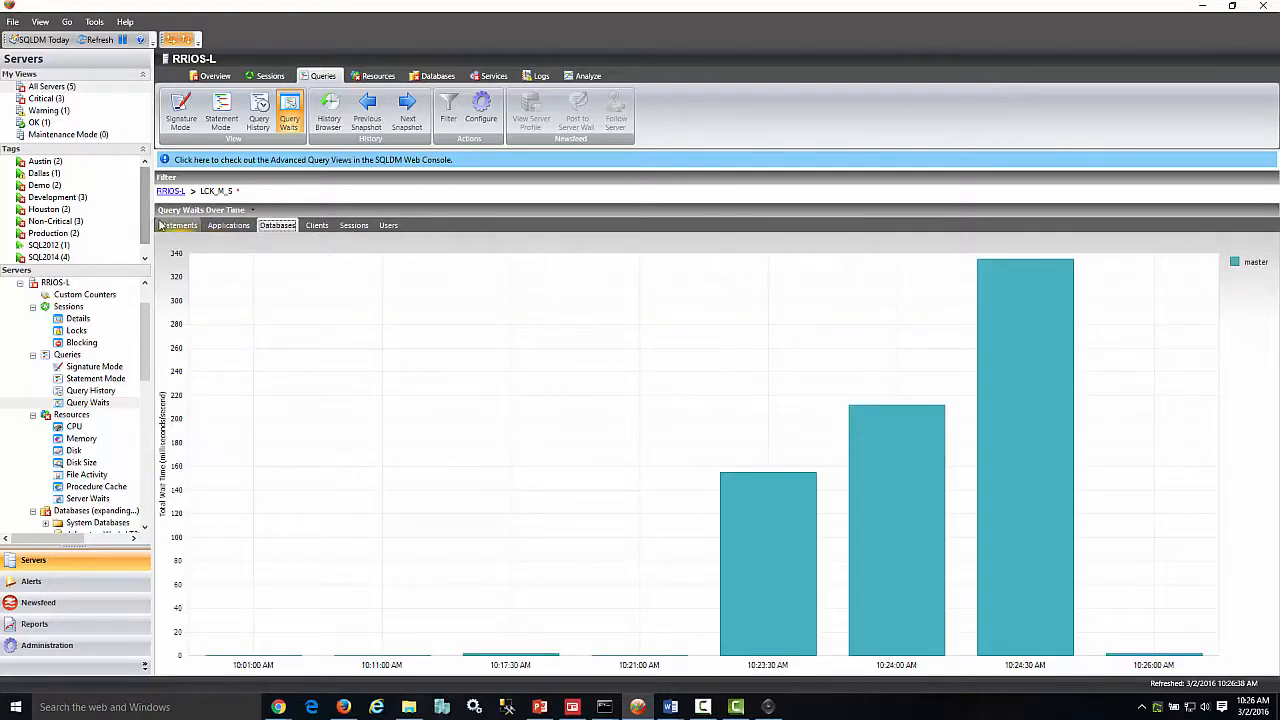
left_click(178, 225)
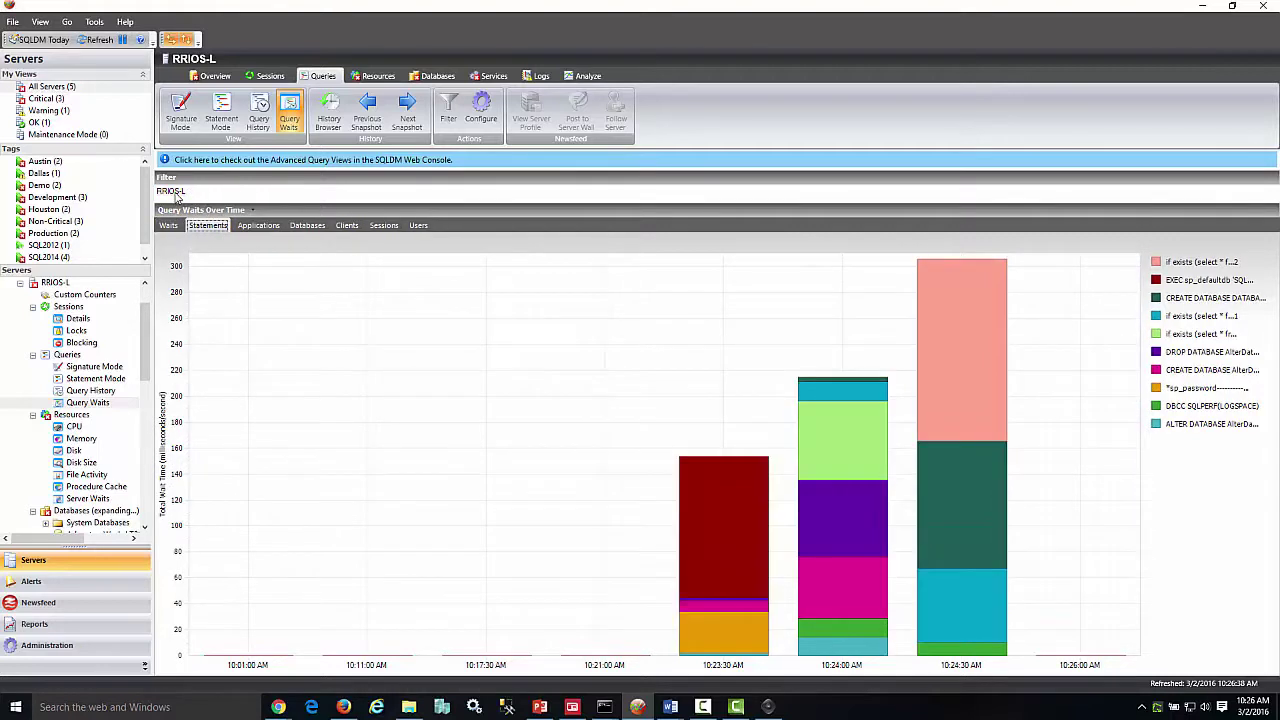
left_click(168, 225)
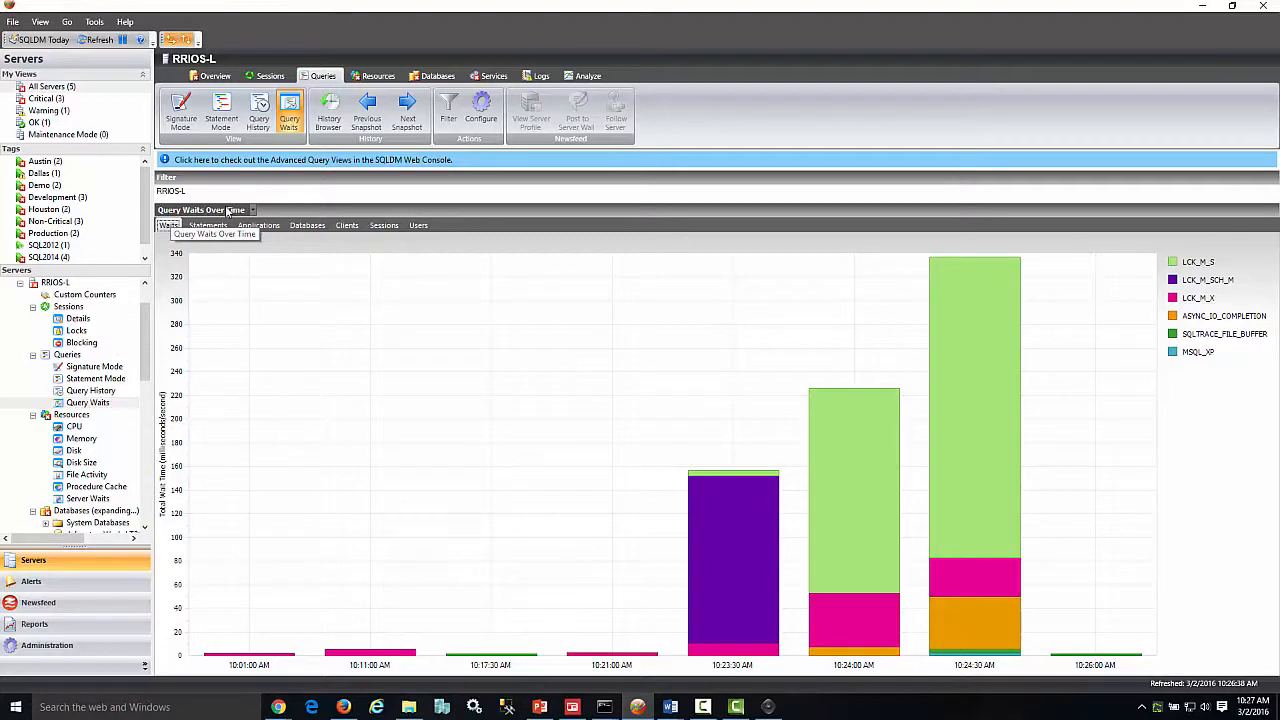
mouse_move(377, 498)
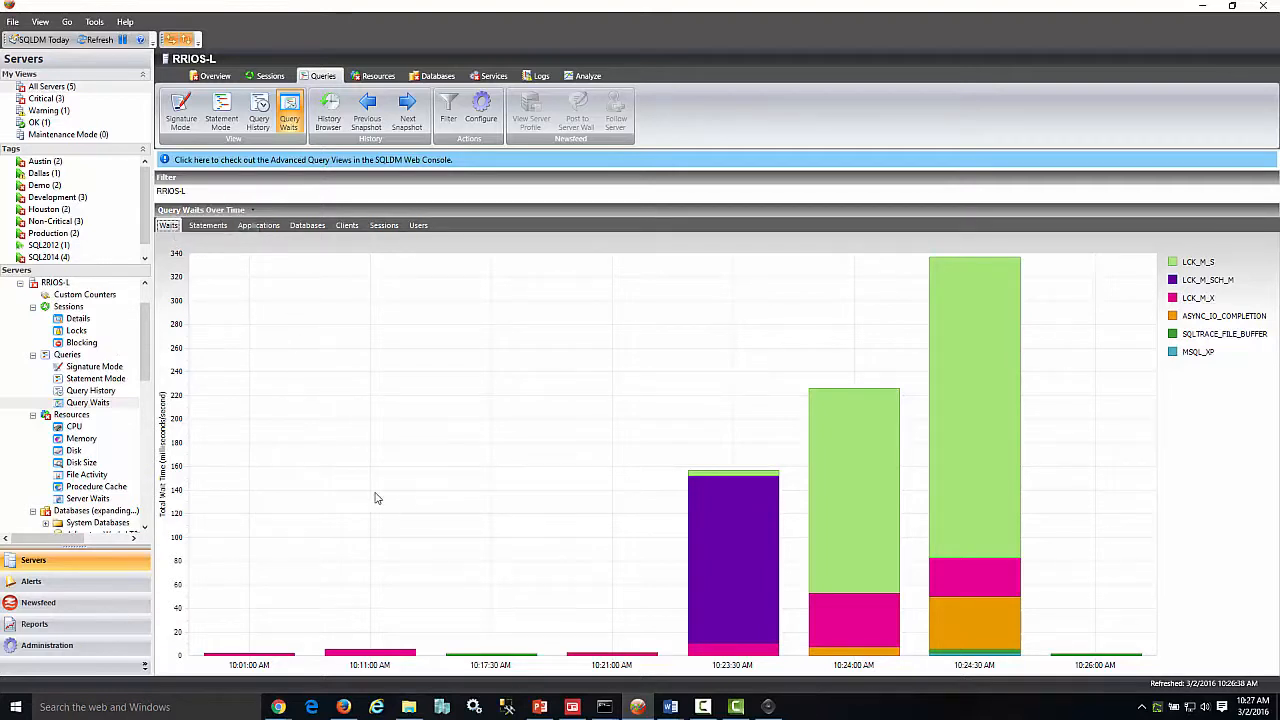
mouse_move(1205, 323)
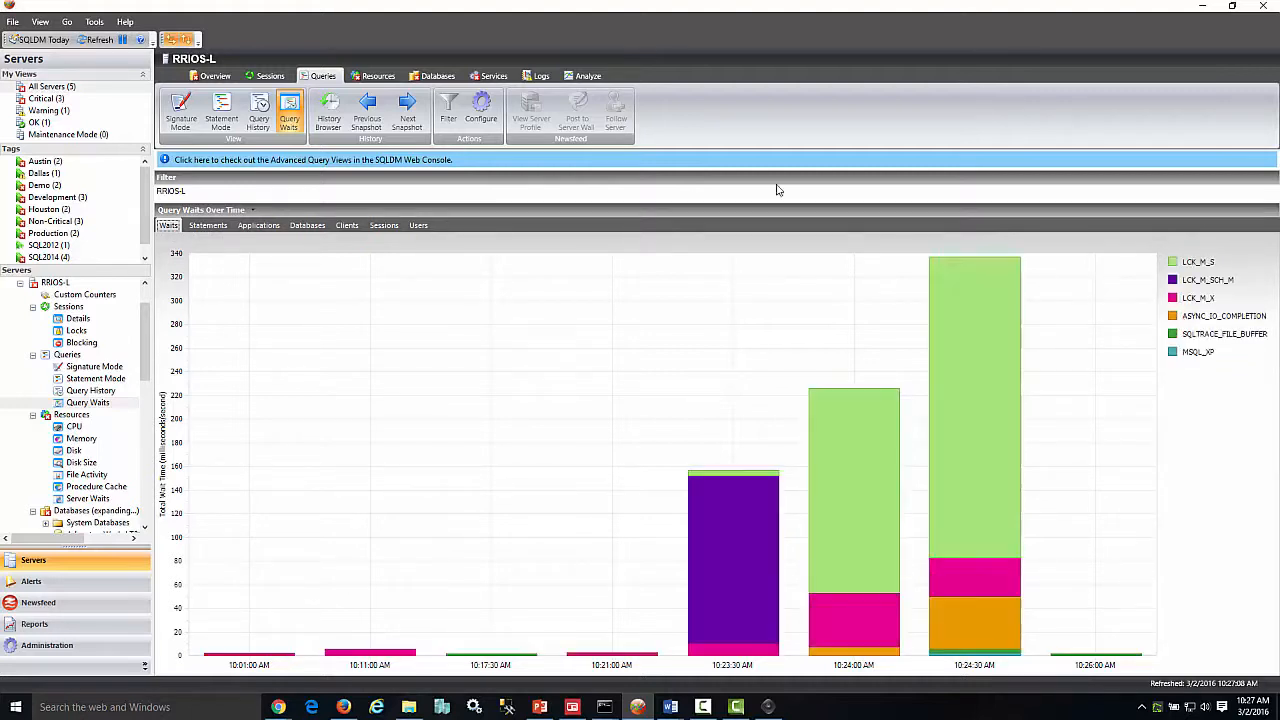
left_click(367, 113)
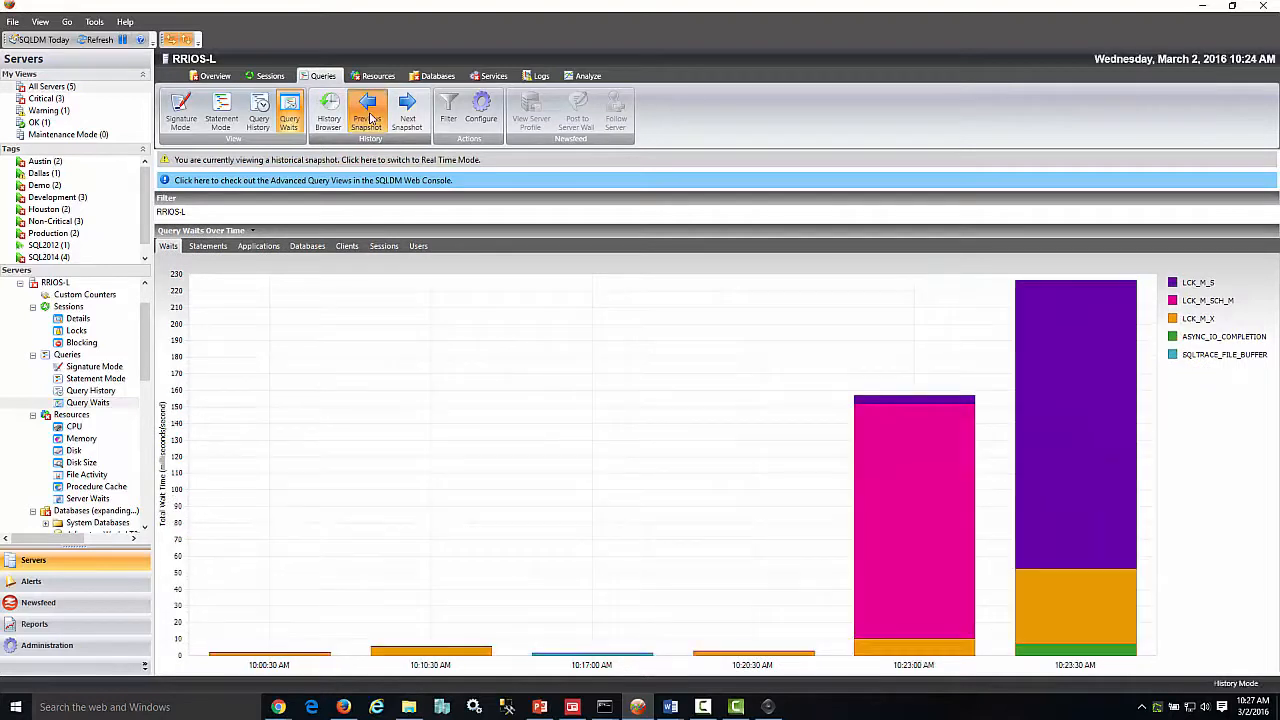
left_click(367, 112)
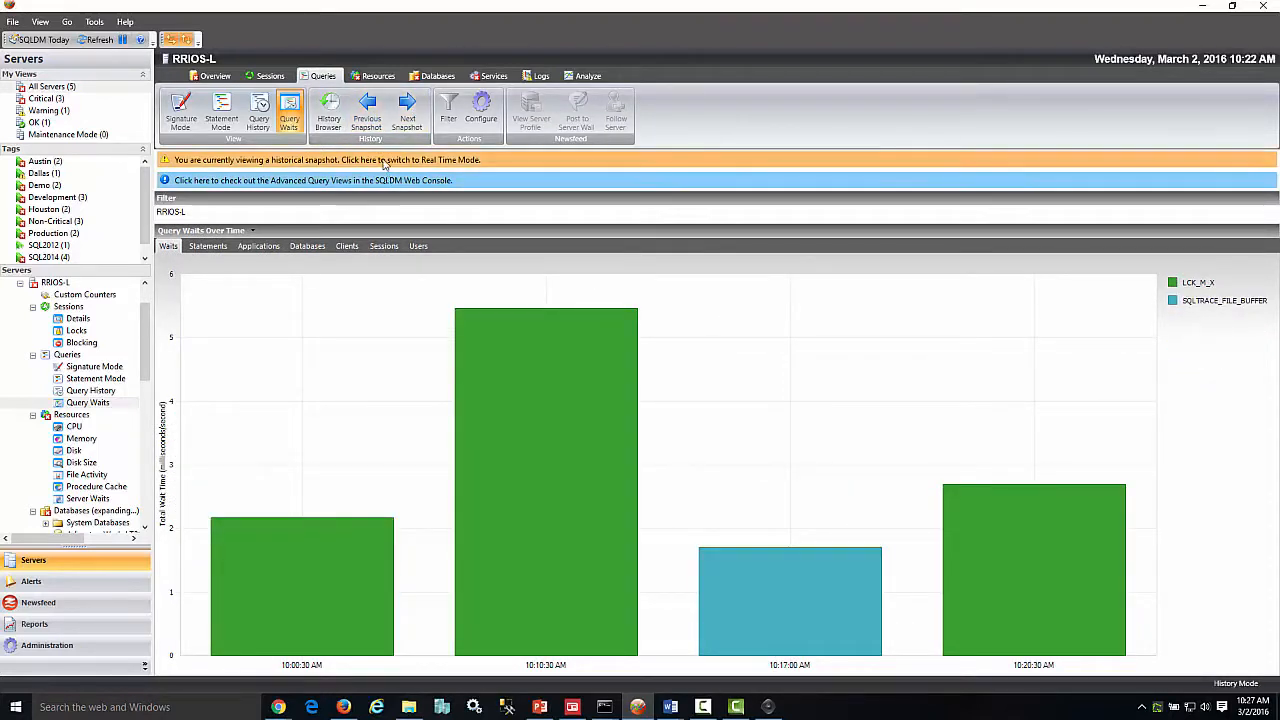
left_click(380, 160)
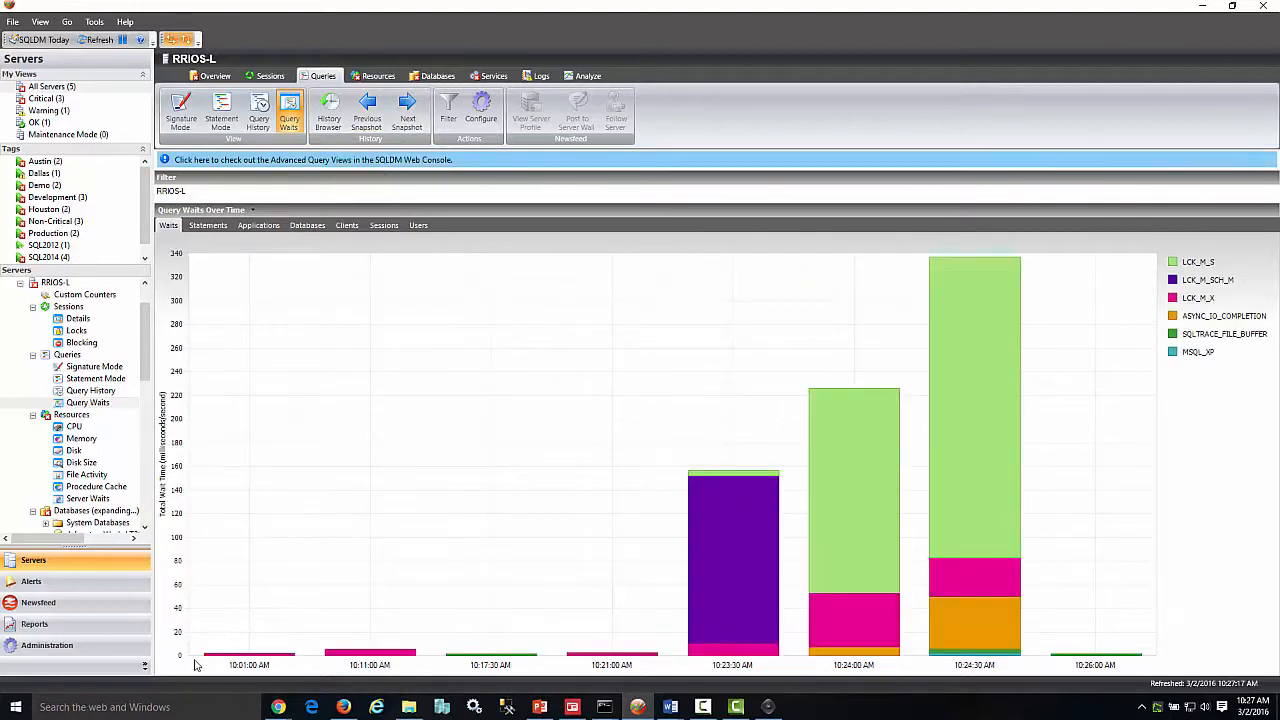
mouse_move(178, 455)
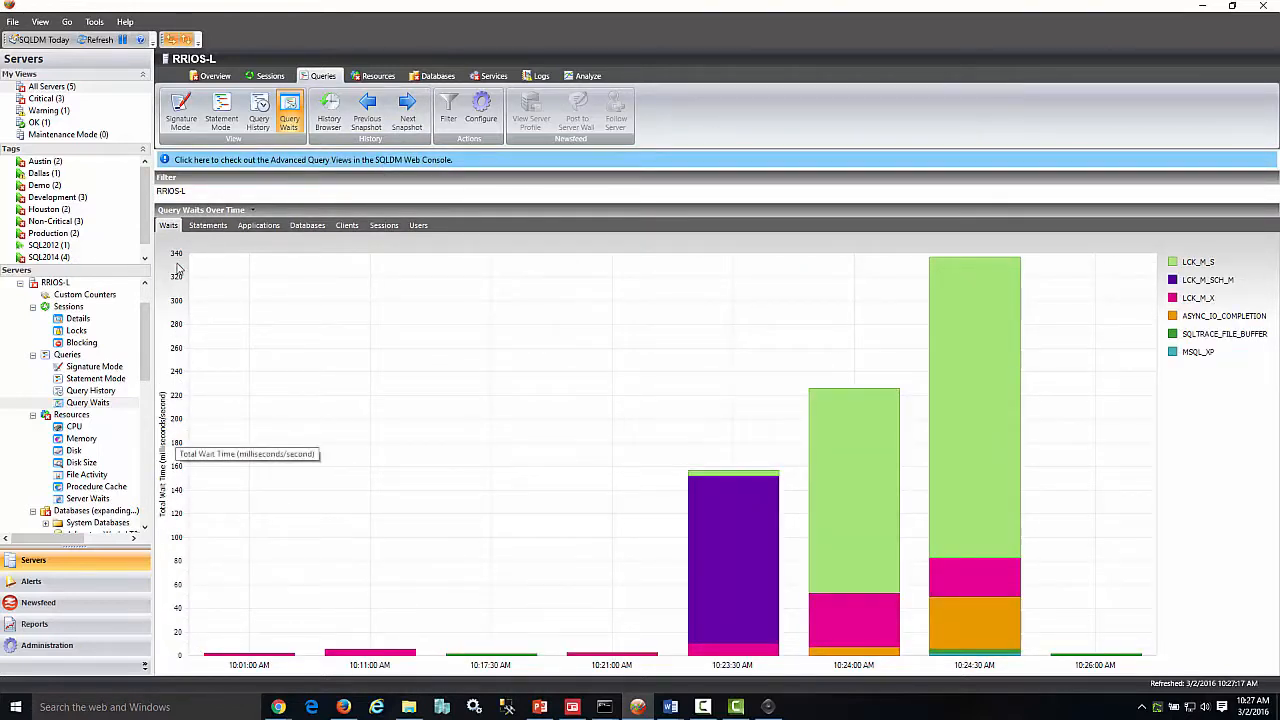
mouse_move(255, 211)
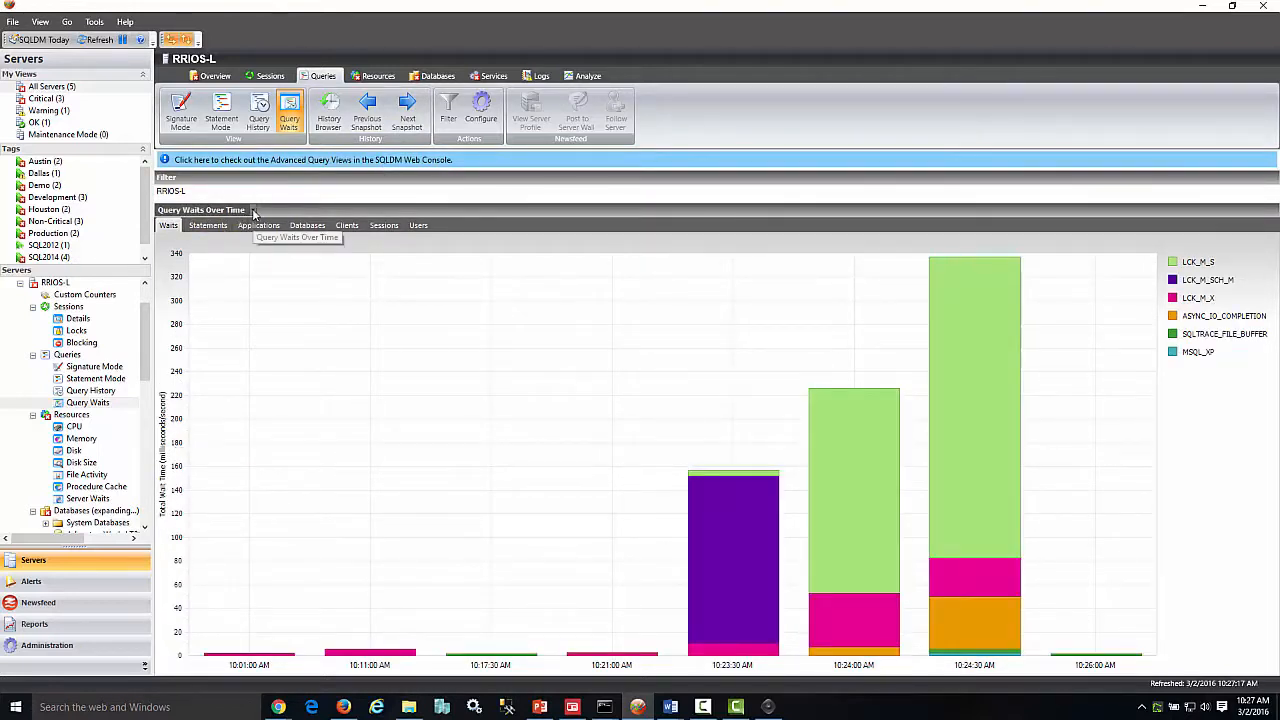
left_click(252, 210)
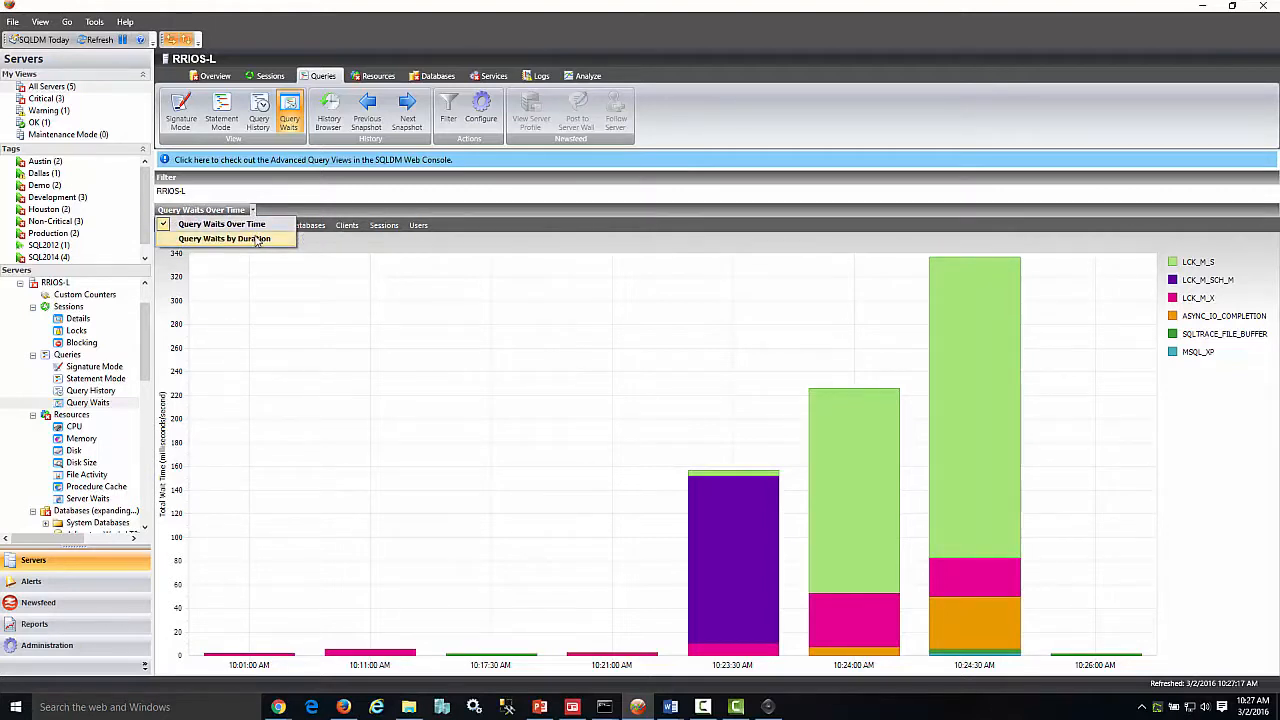
left_click(224, 238)
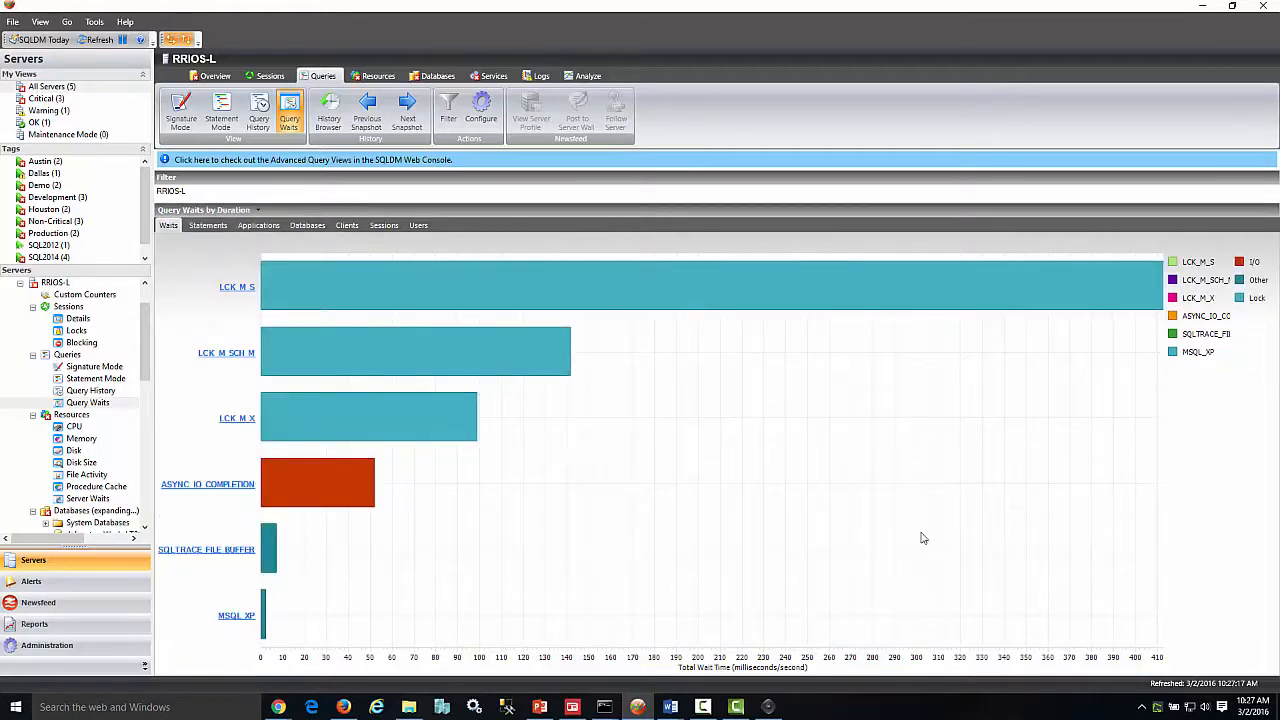
mouse_move(813, 497)
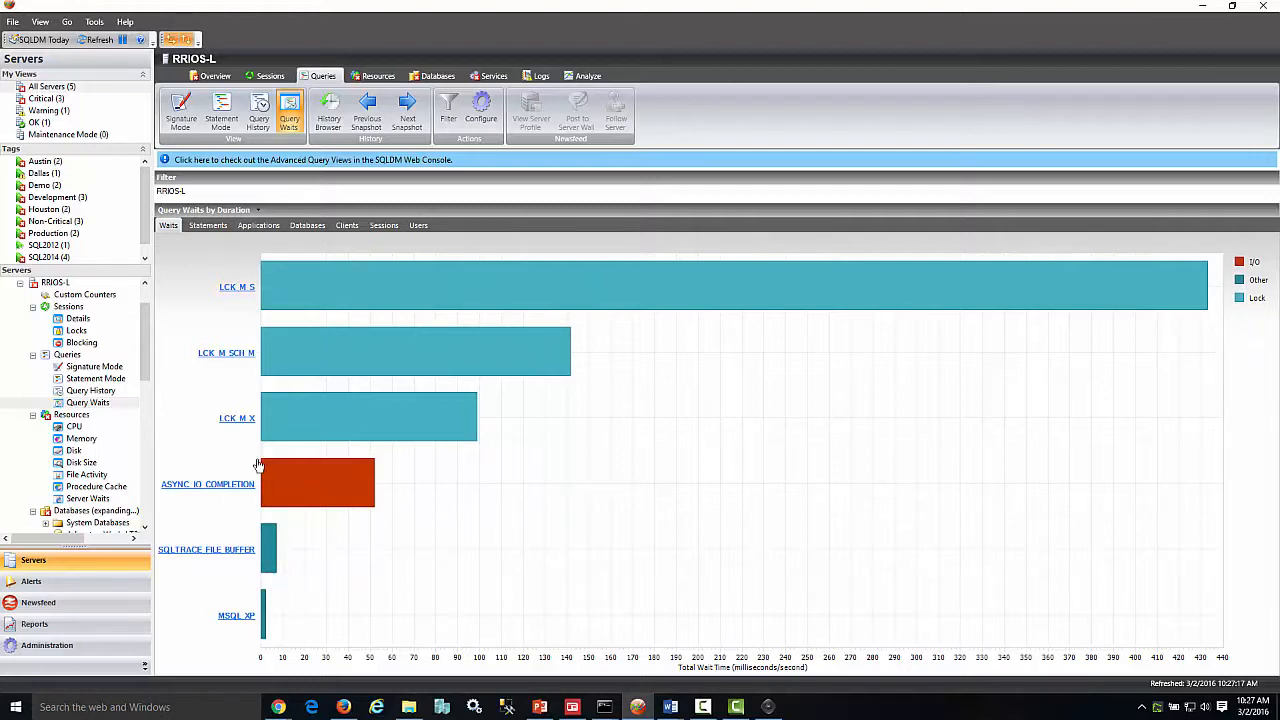
mouse_move(655, 655)
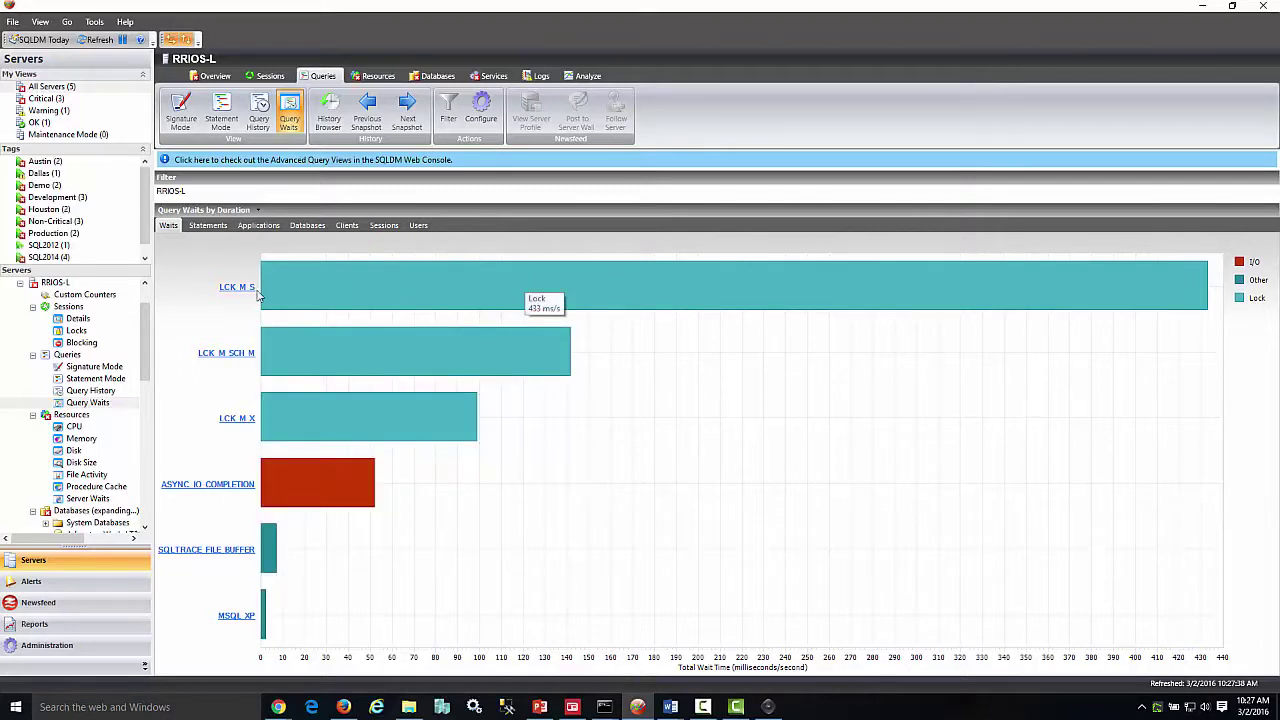
mouse_move(233, 293)
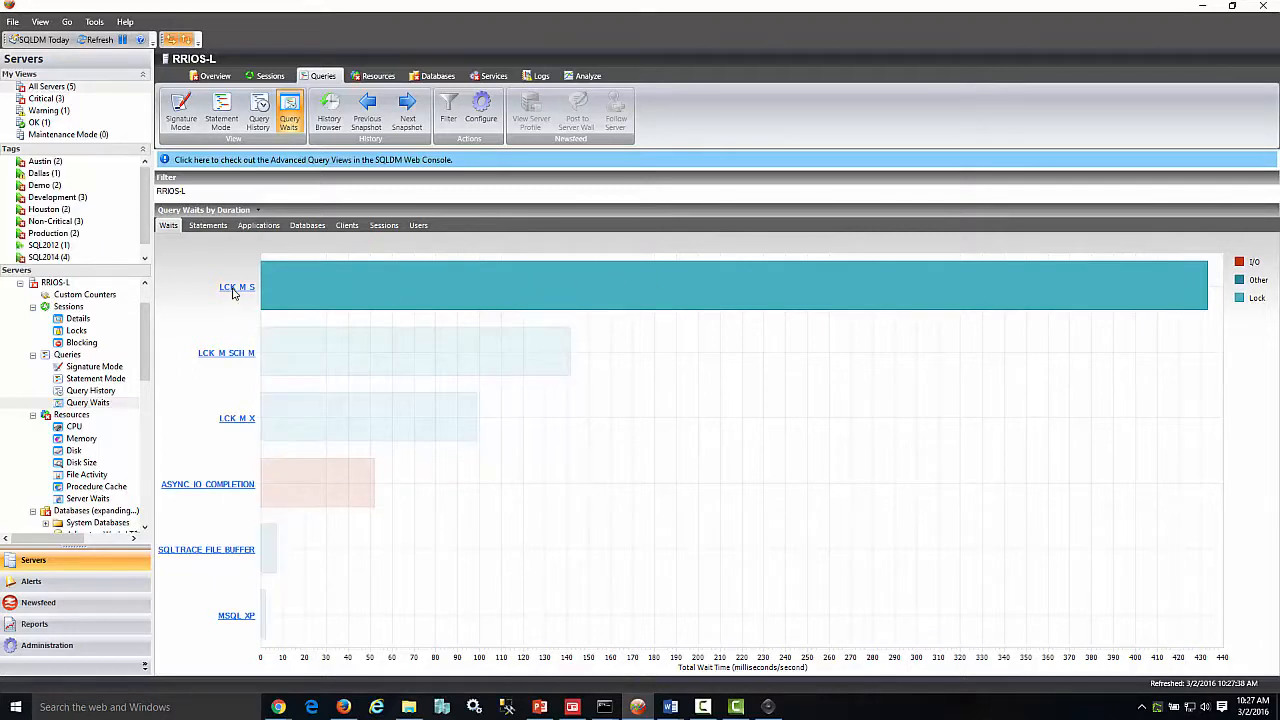
left_click(237, 287)
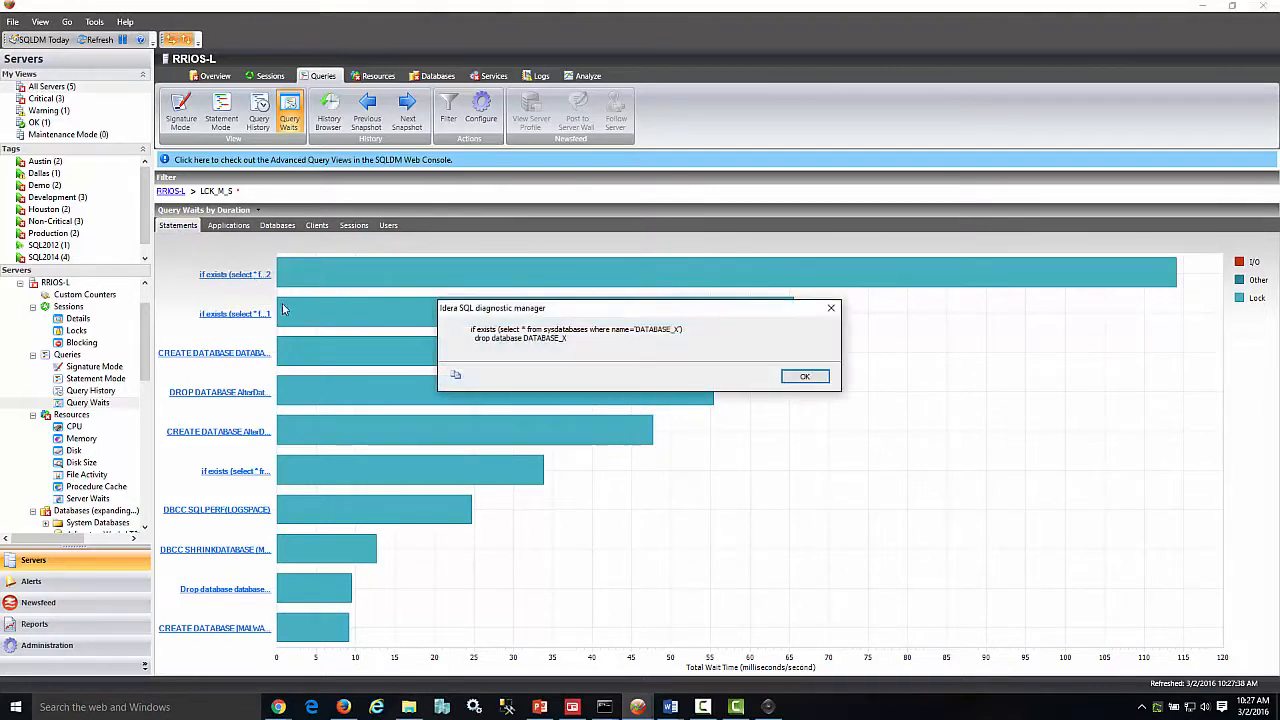
left_click(804, 376)
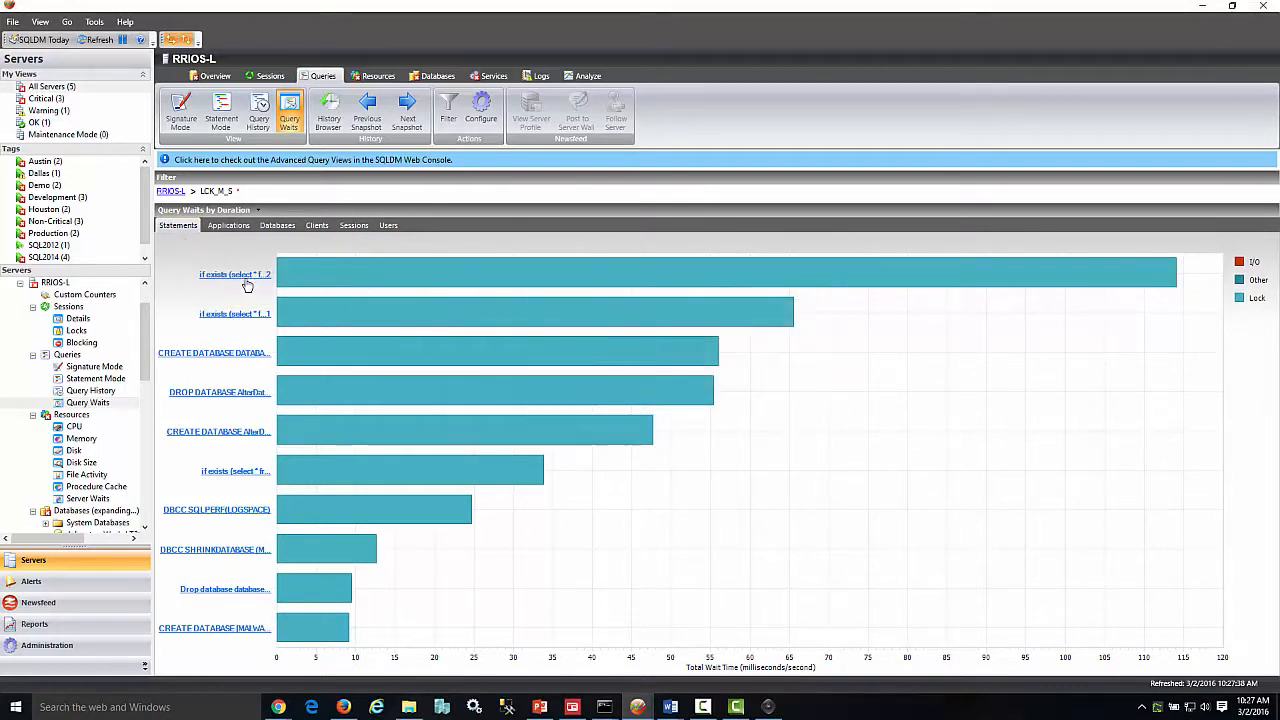
left_click(247, 274)
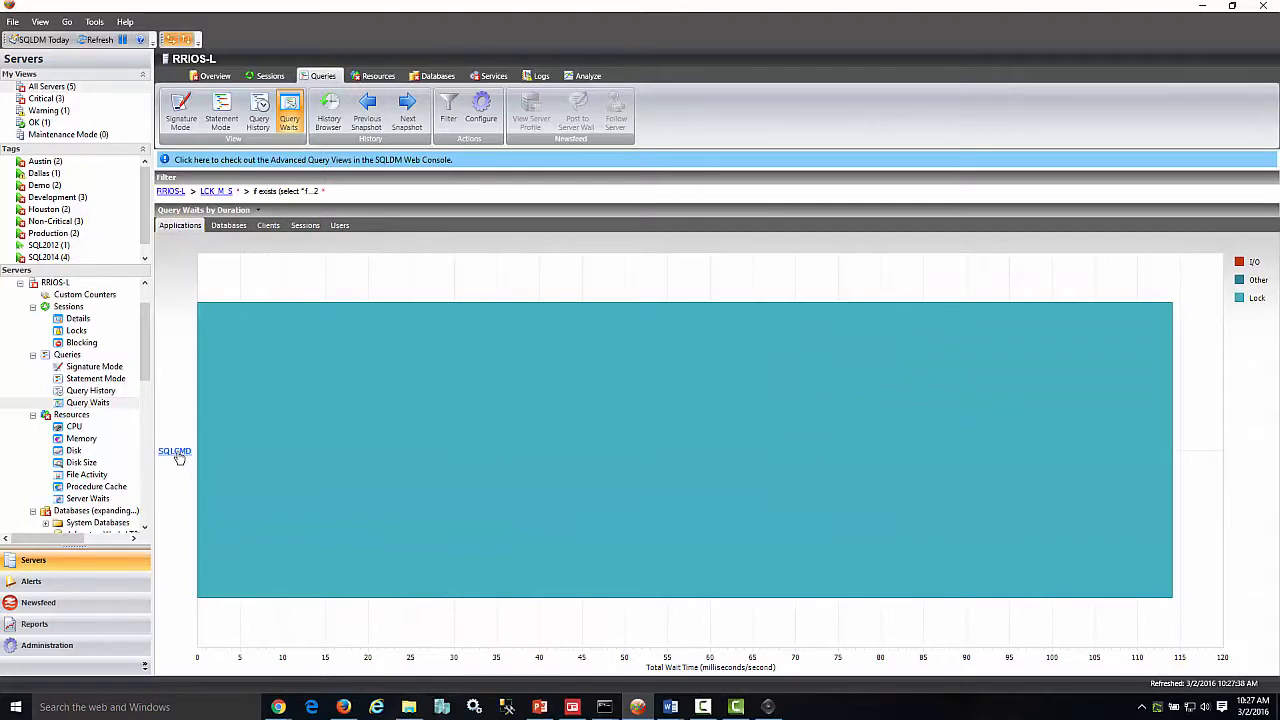
left_click(174, 451)
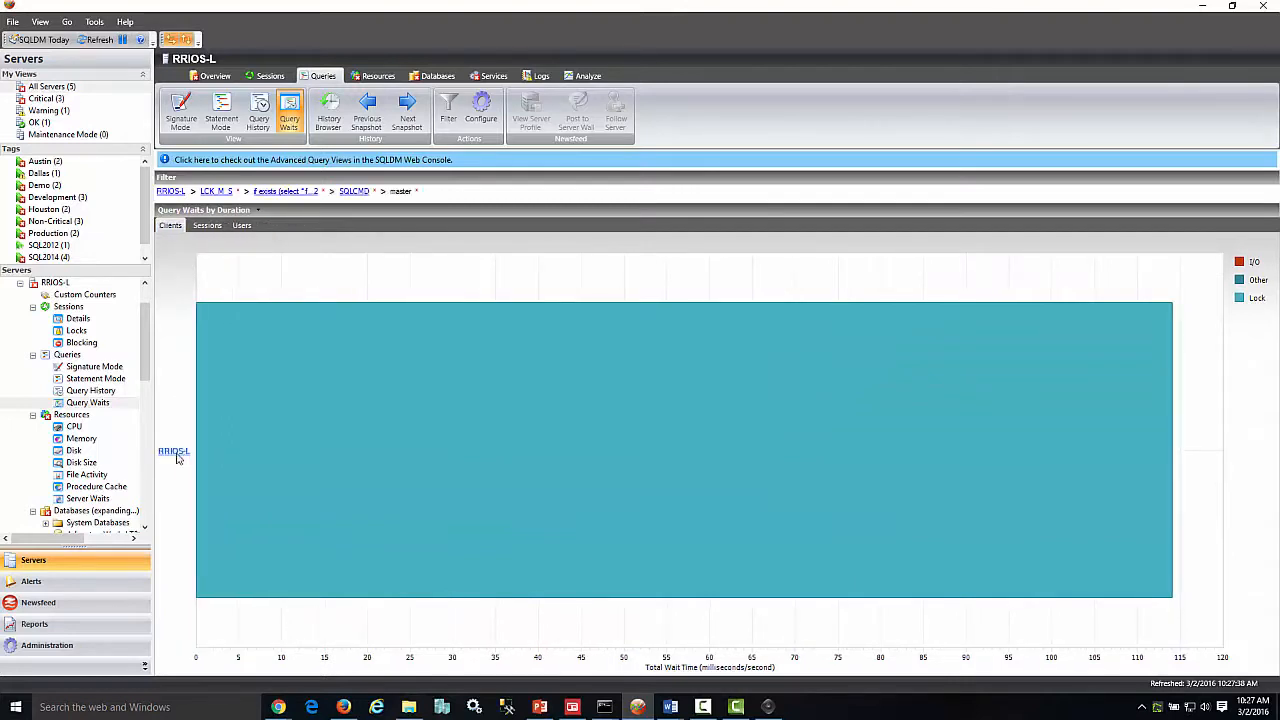
left_click(173, 451)
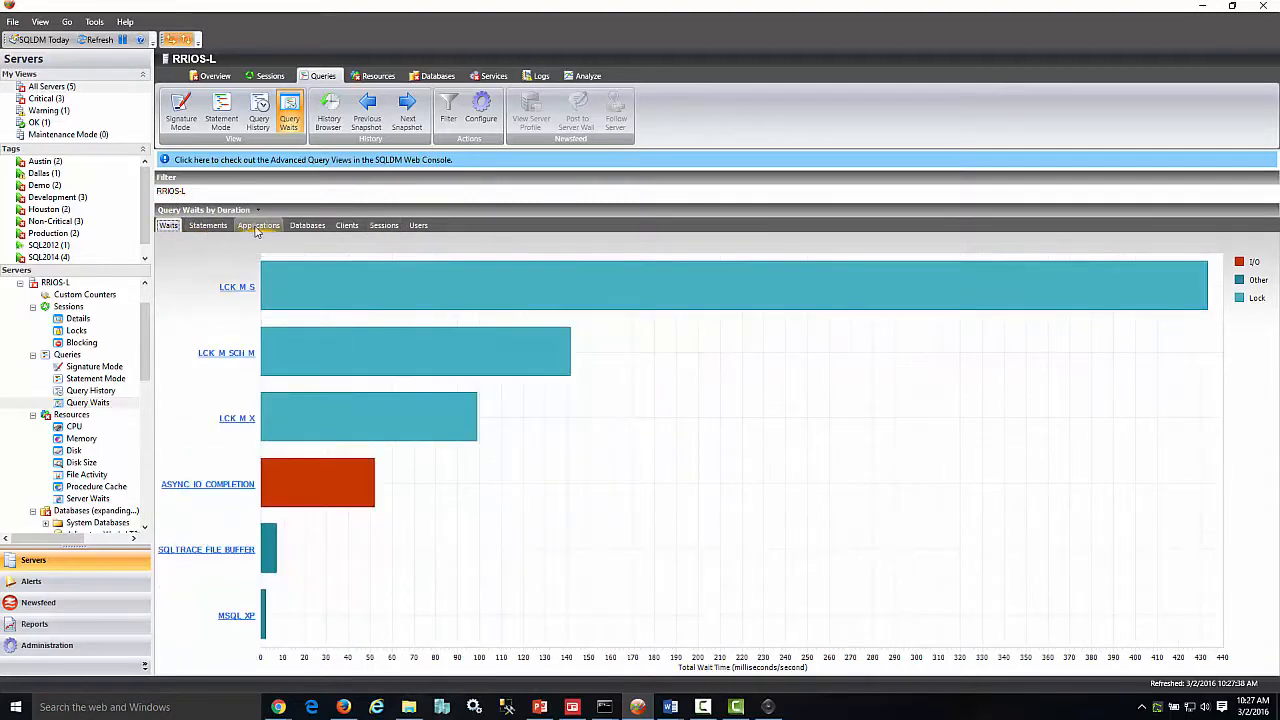
- Read the full SQLTRACE_FILE_BUFFER statement for the Idera SQL Workload application
left_click(258, 225)
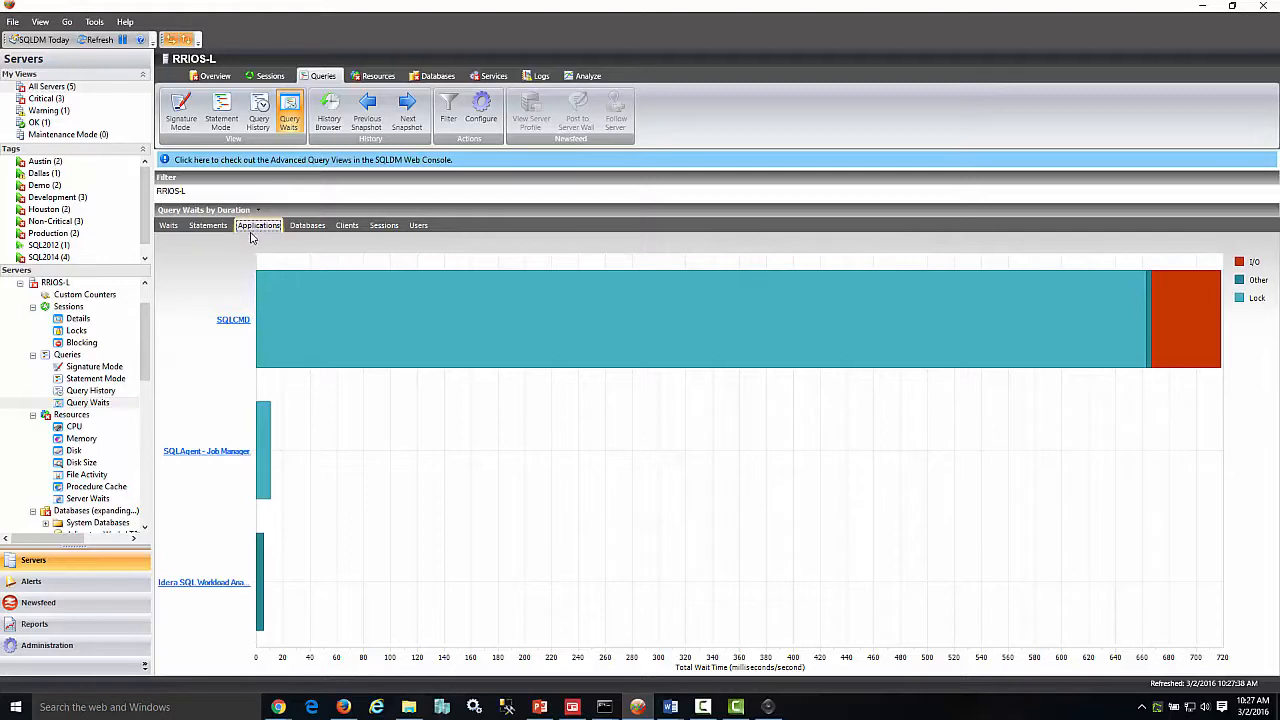
mouse_move(213, 589)
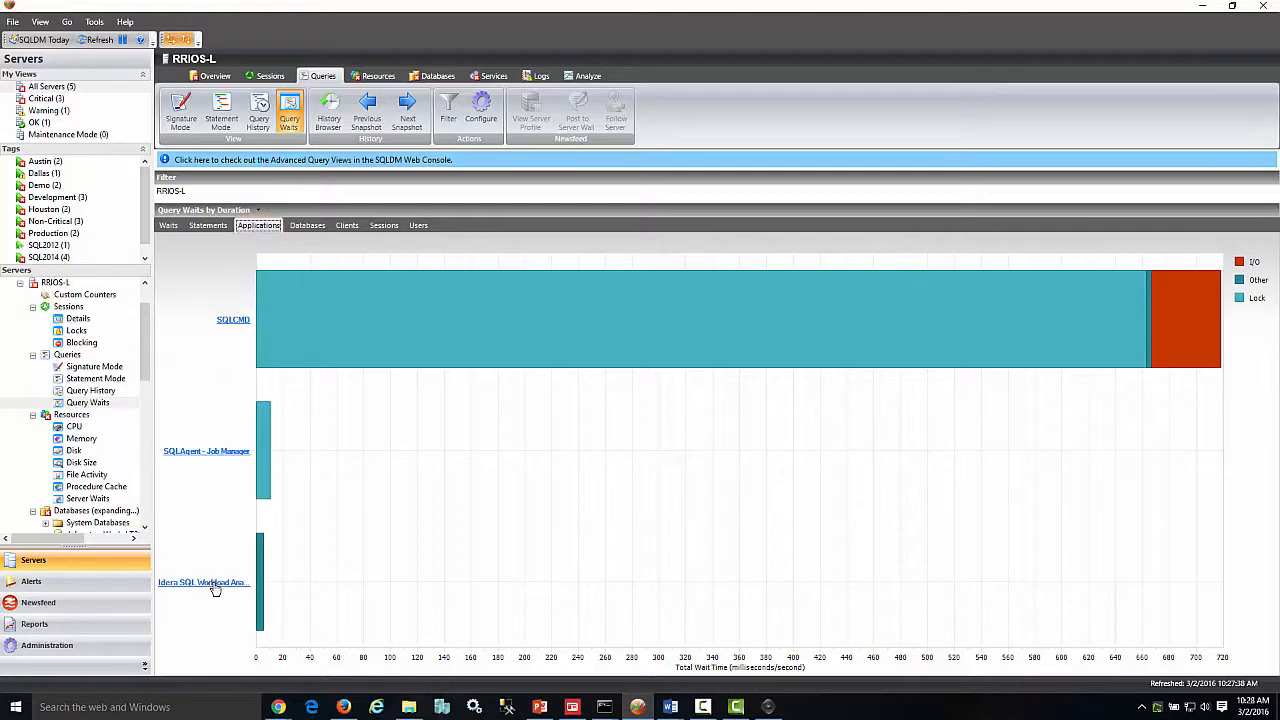
left_click(203, 582)
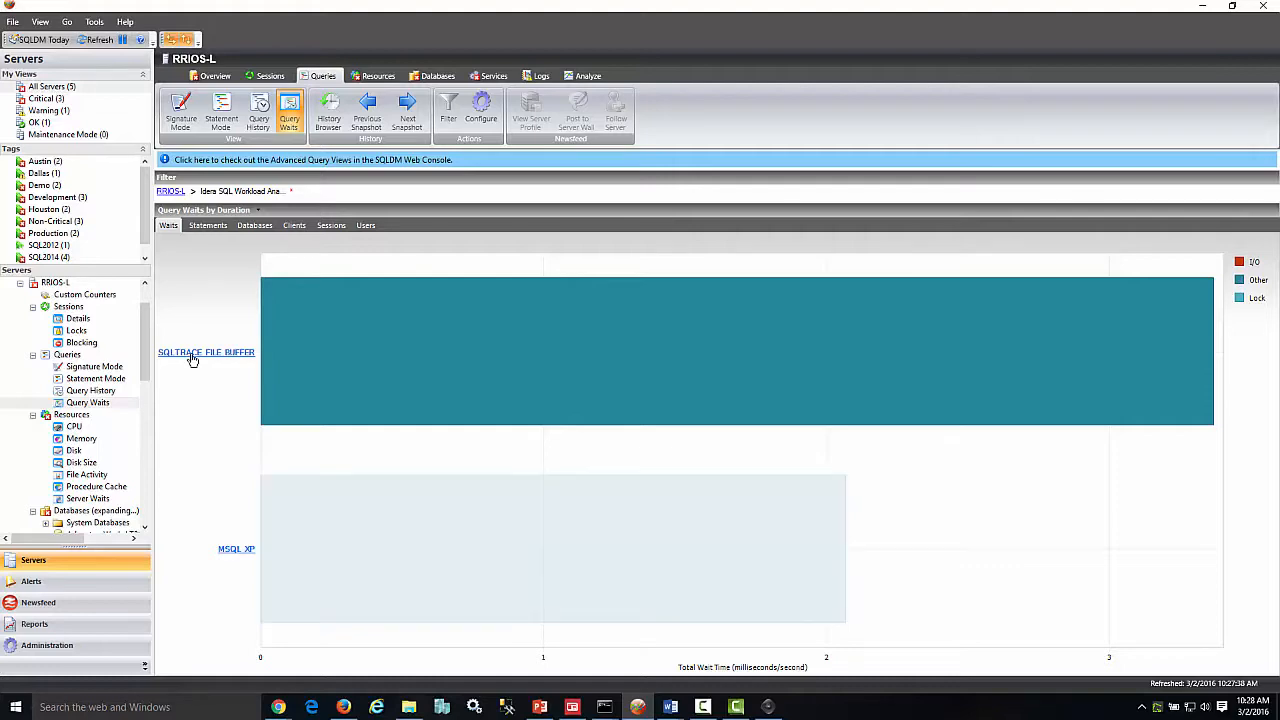
left_click(206, 352)
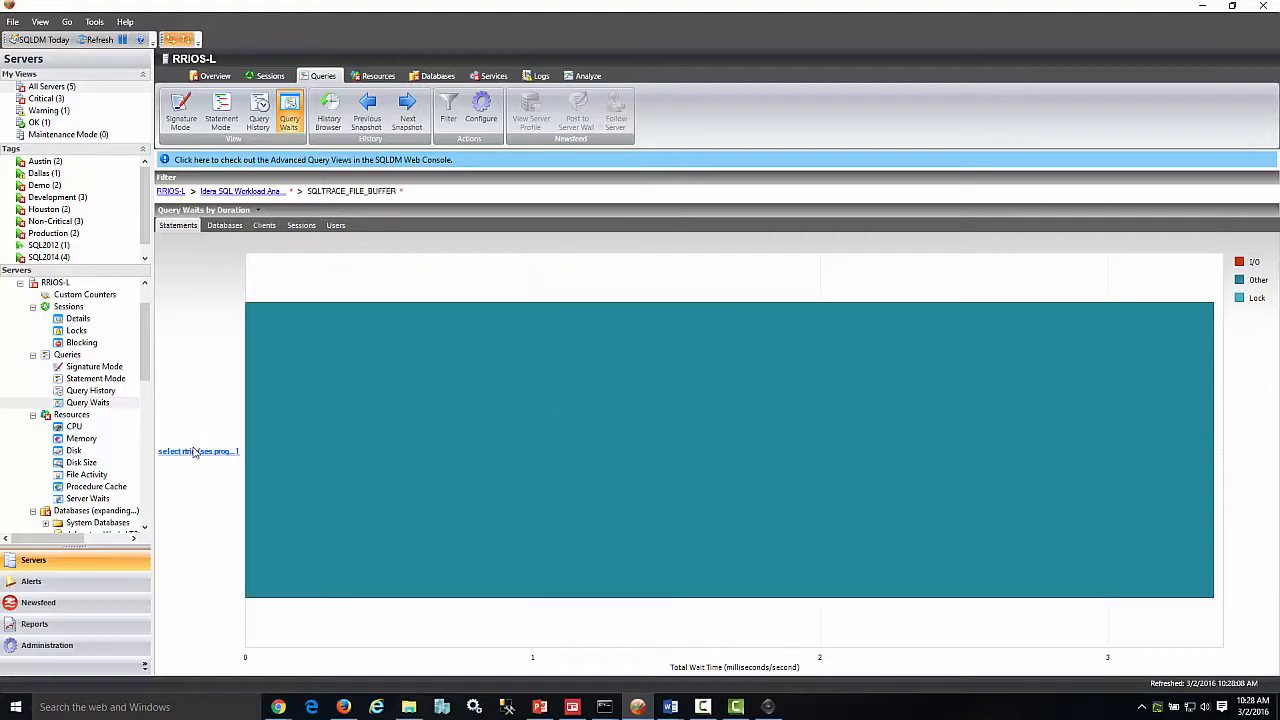
left_click(197, 451)
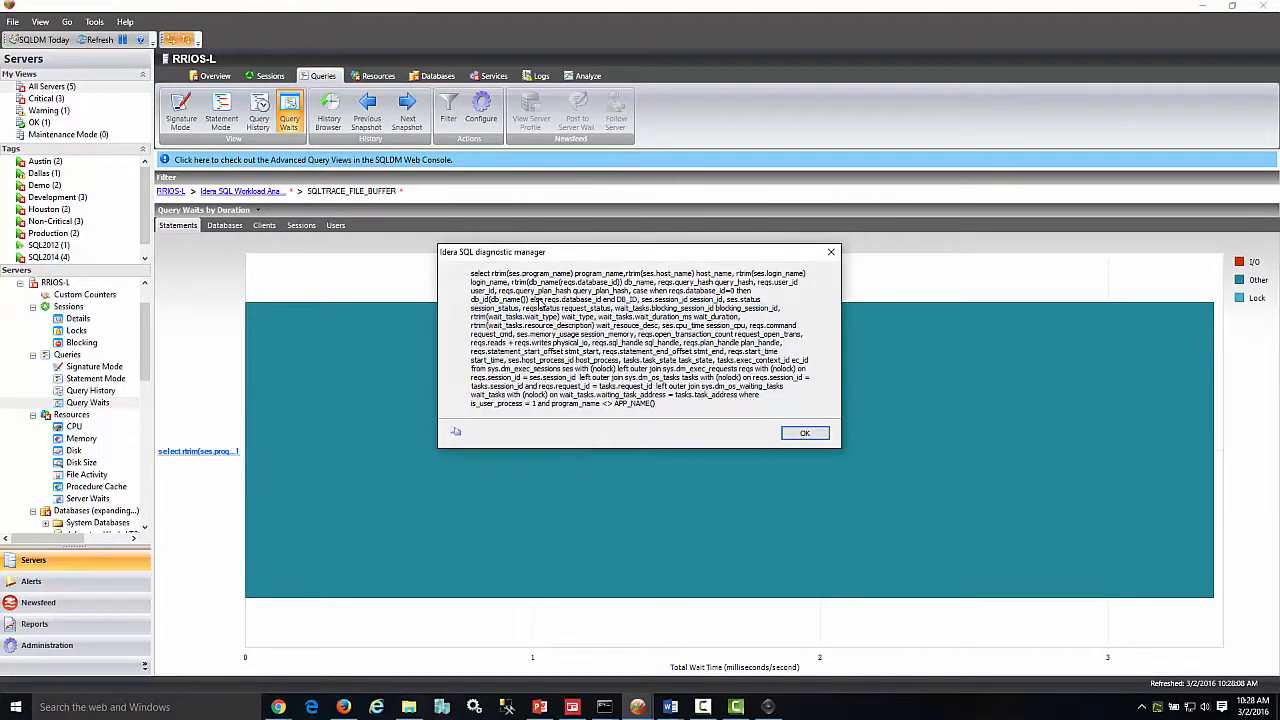
mouse_move(455, 433)
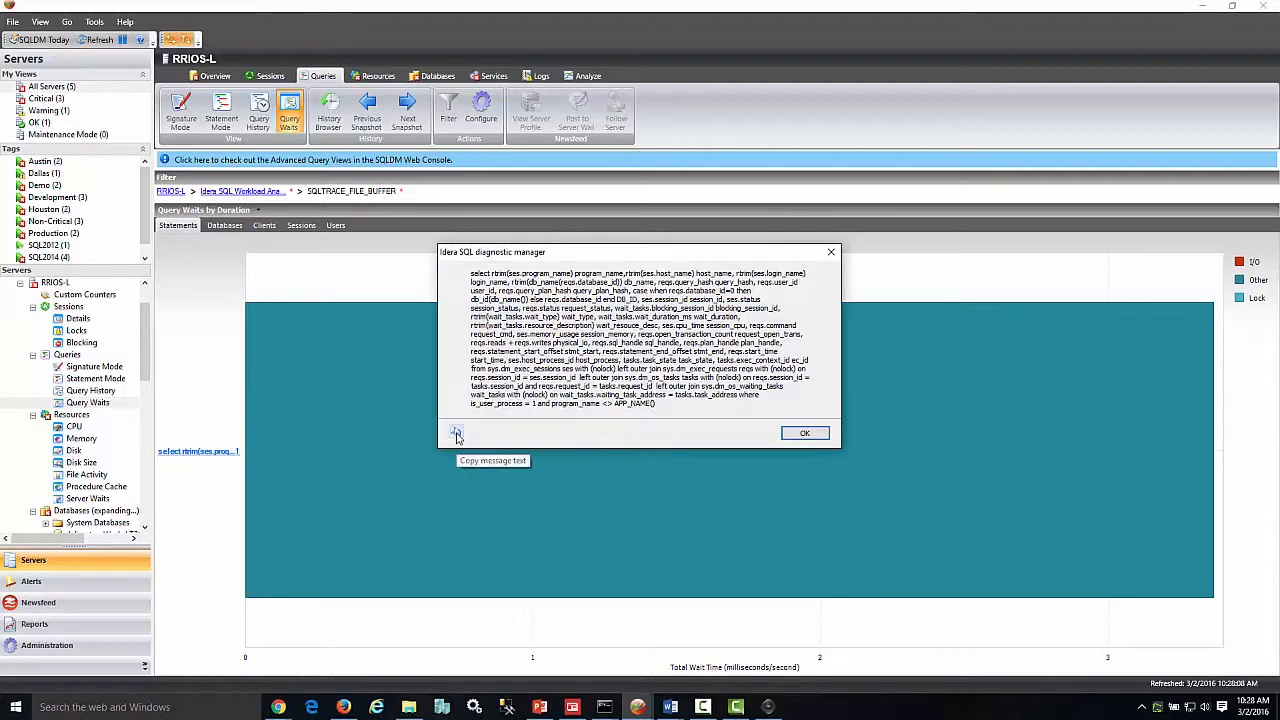
mouse_move(585, 427)
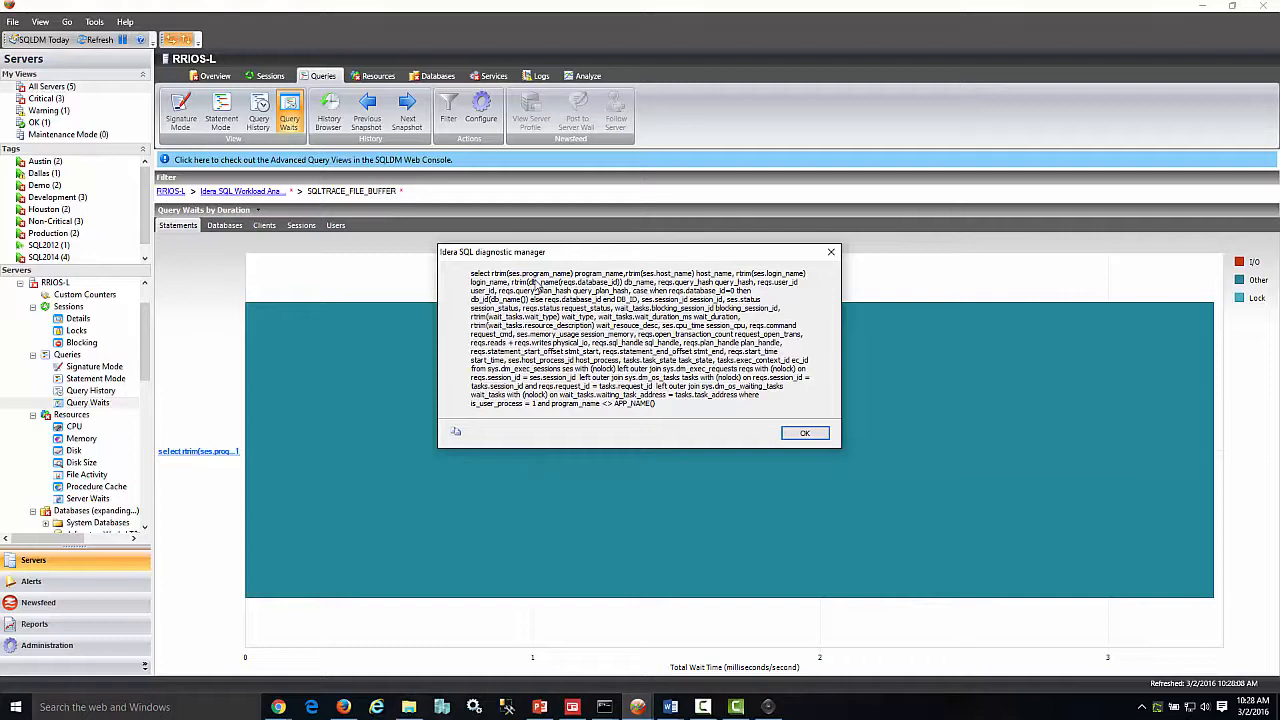
mouse_move(457, 428)
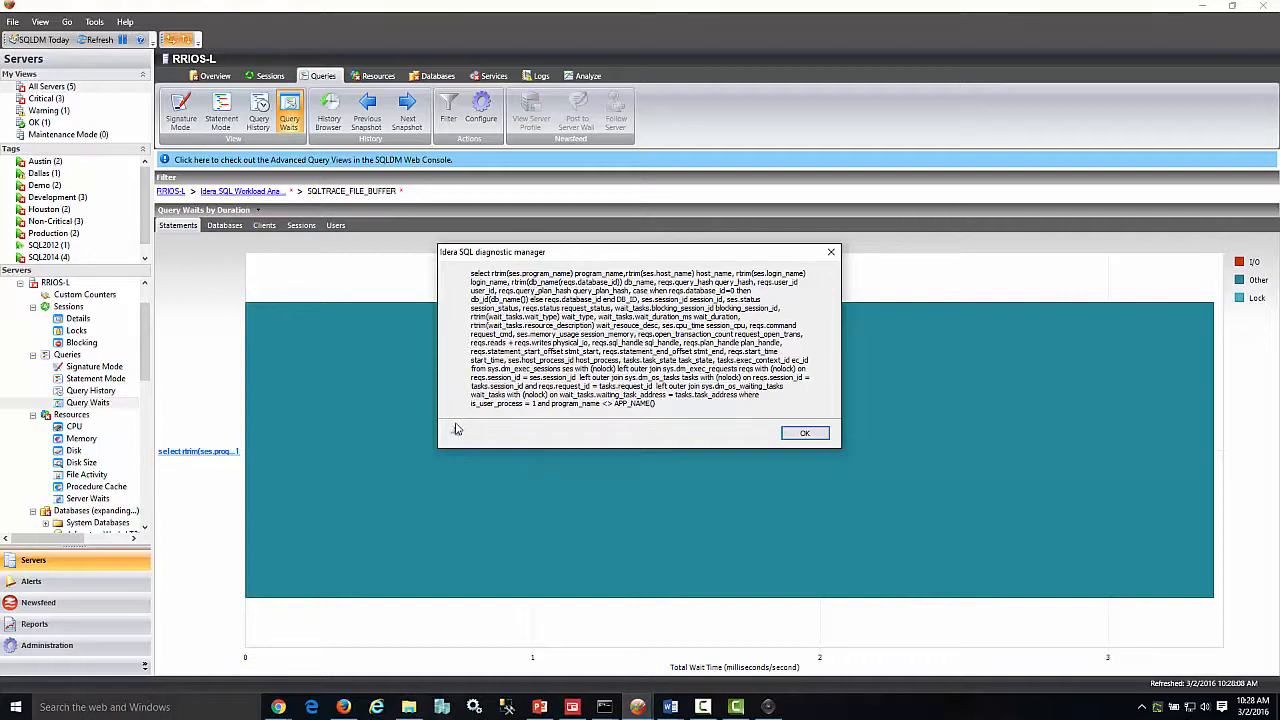
mouse_move(456, 431)
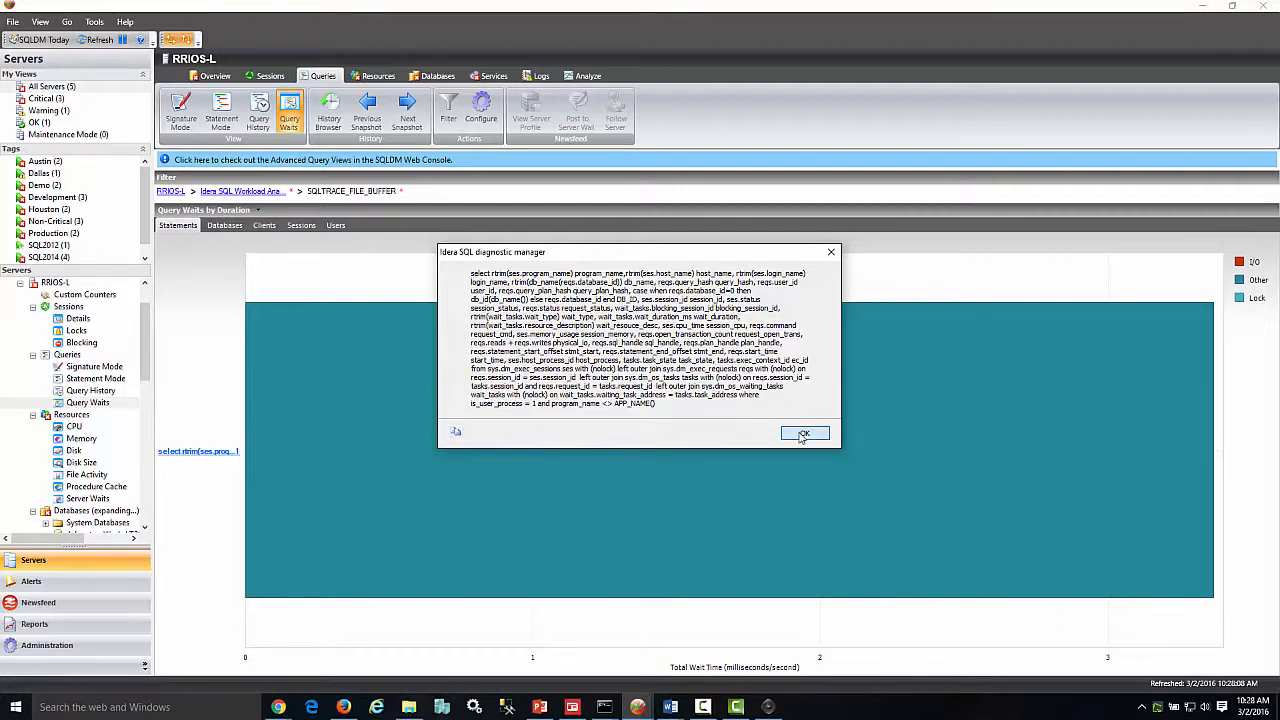
left_click(804, 433)
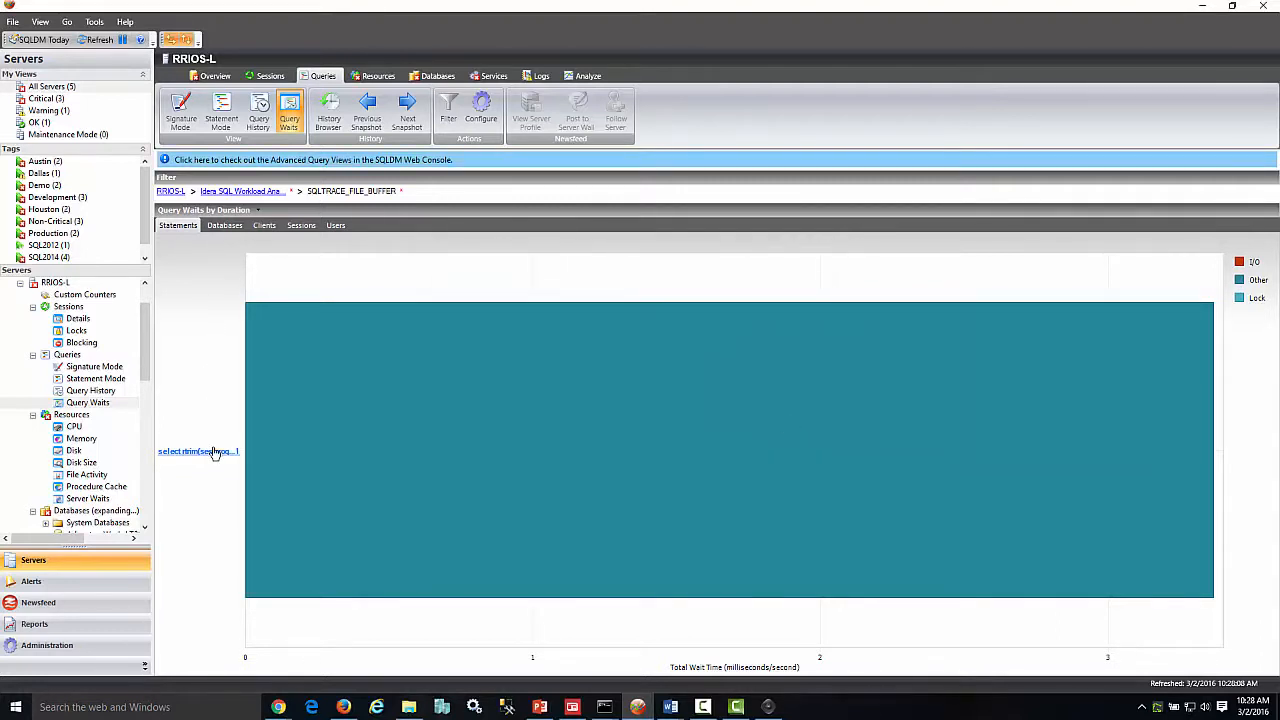